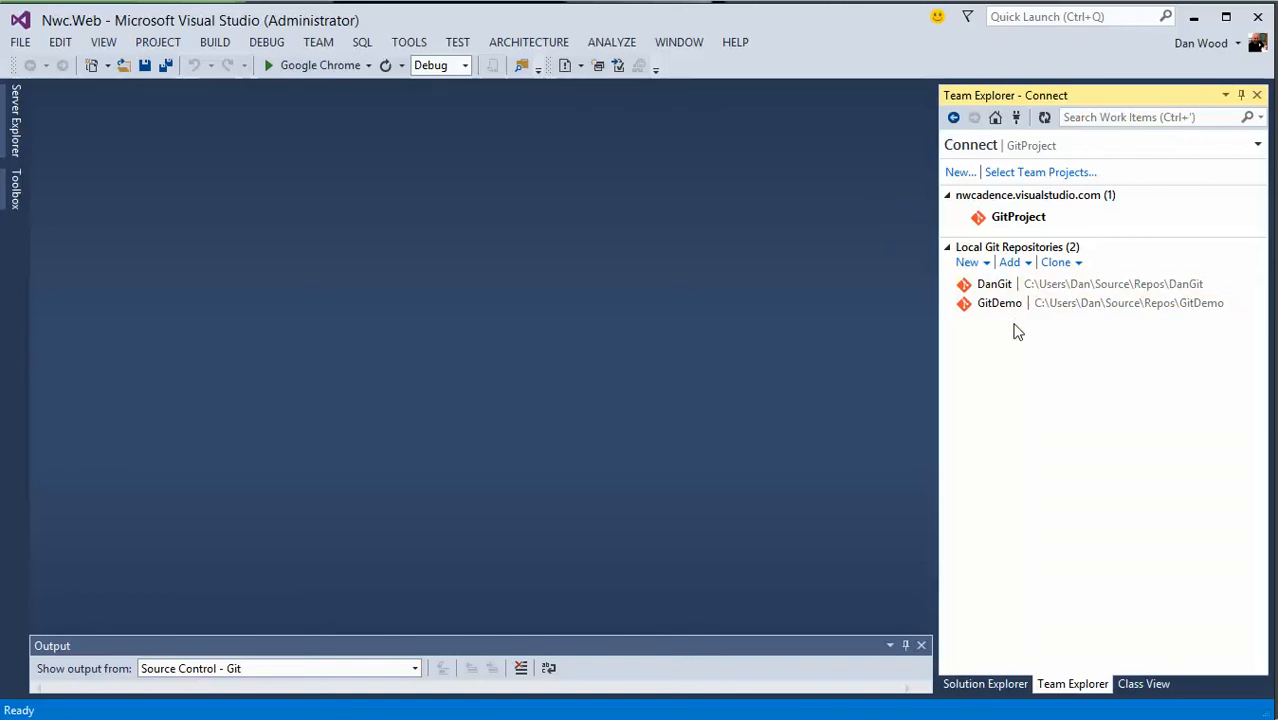
mouse_move(968, 262)
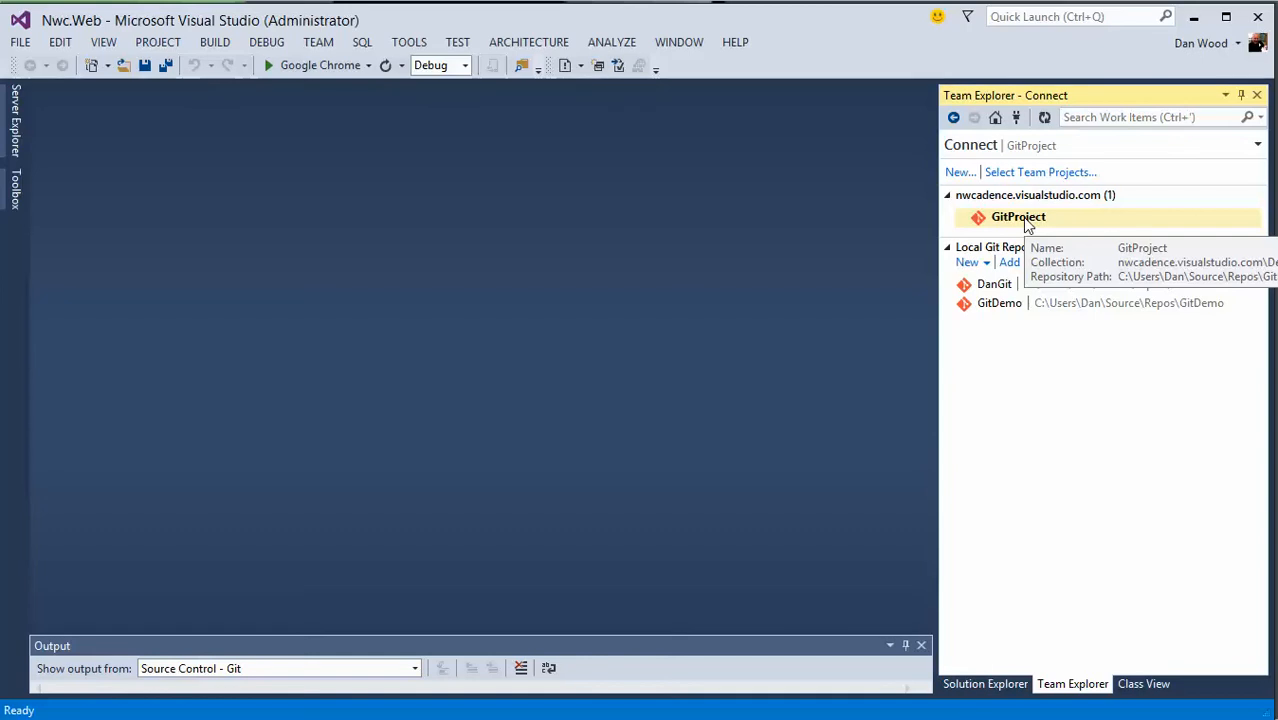
- Connect Team Explorer to GitProject and load Nwc.Web.sln from its Solutions list
click(1018, 216)
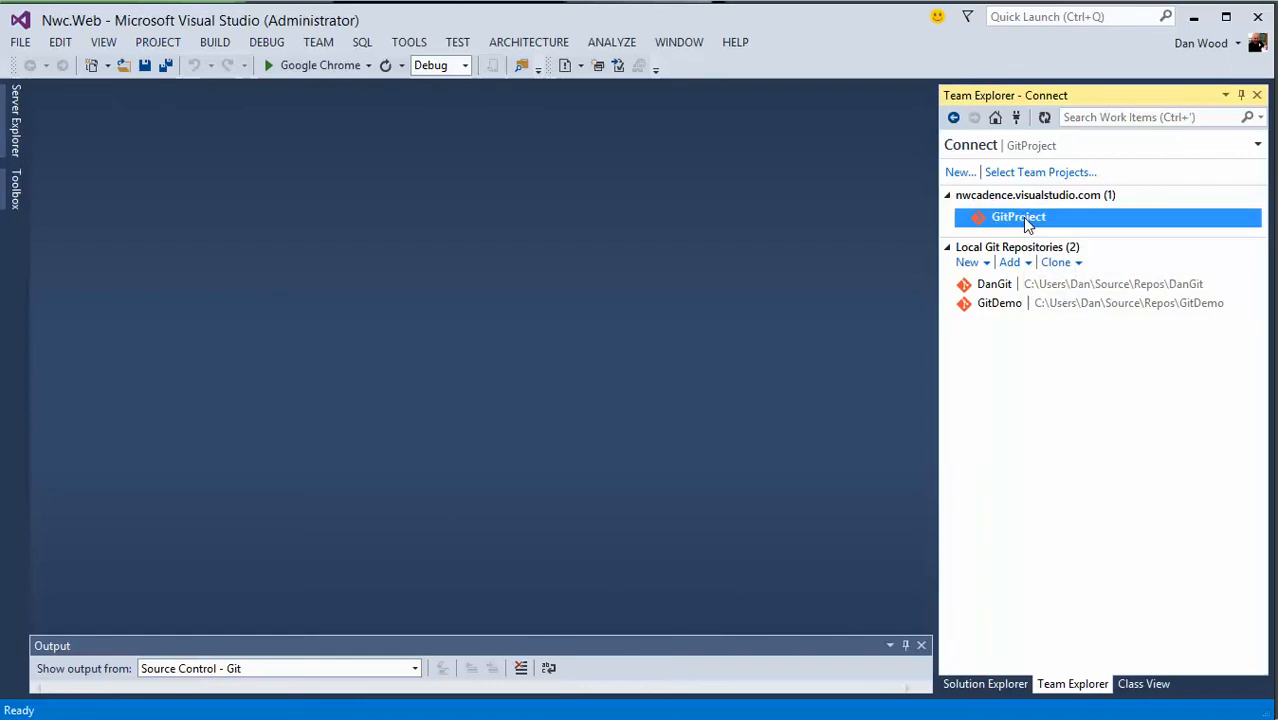
double_click(1018, 216)
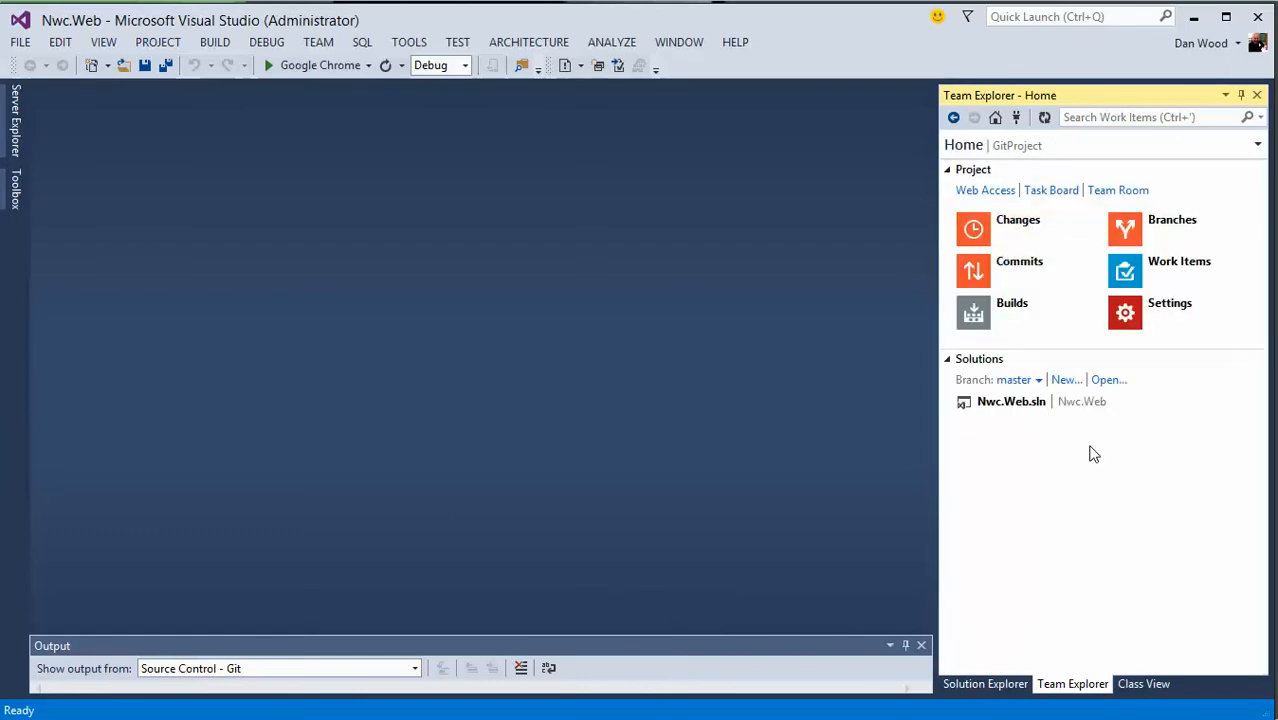
mouse_move(1188, 370)
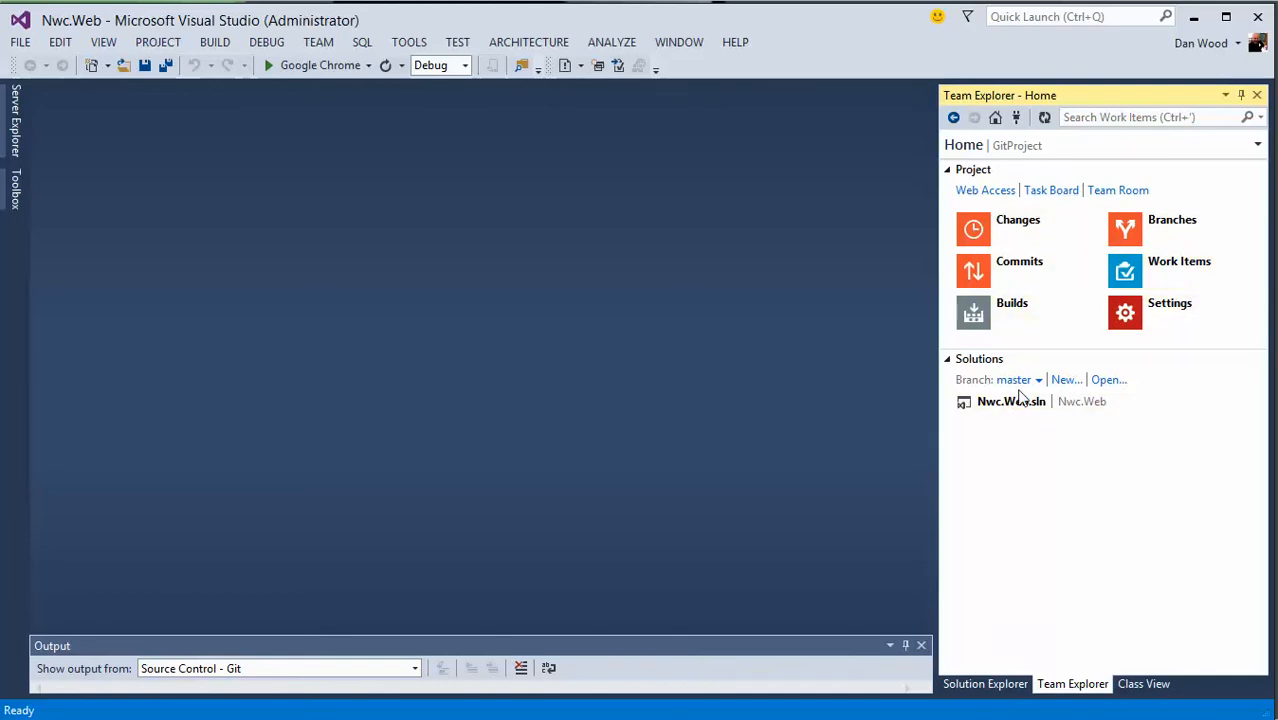
mouse_move(1012, 400)
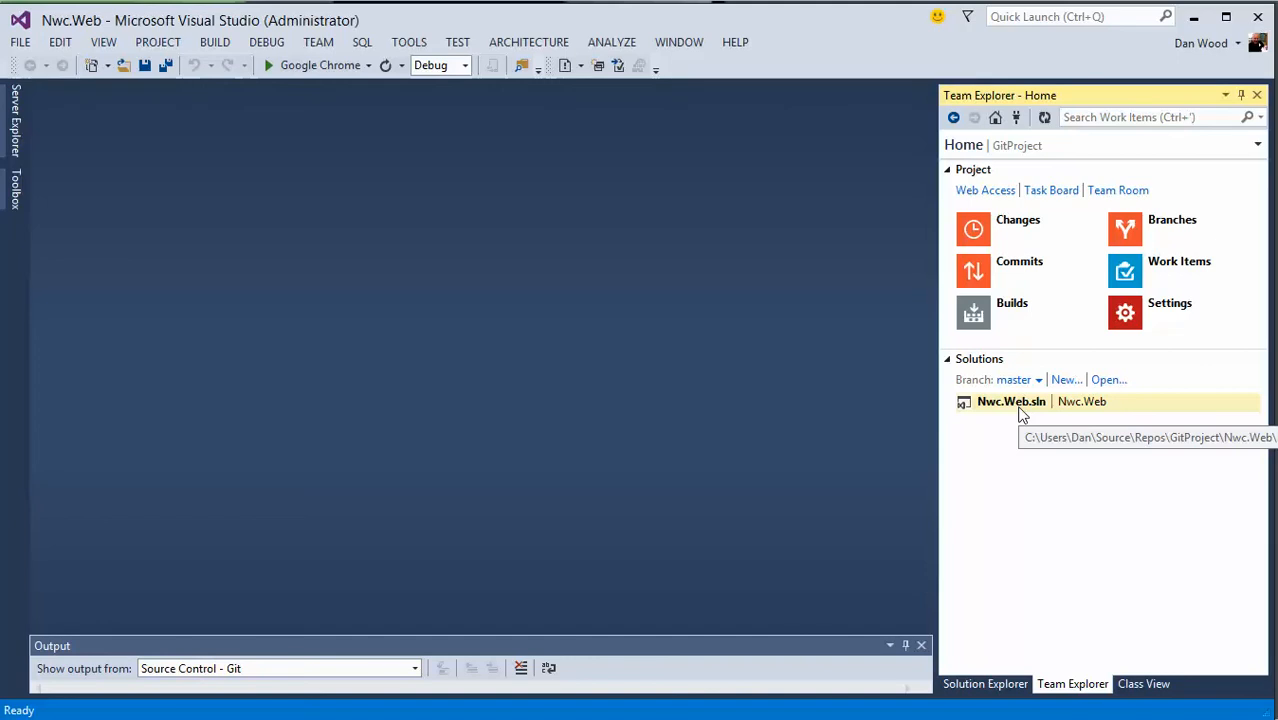
click(1012, 400)
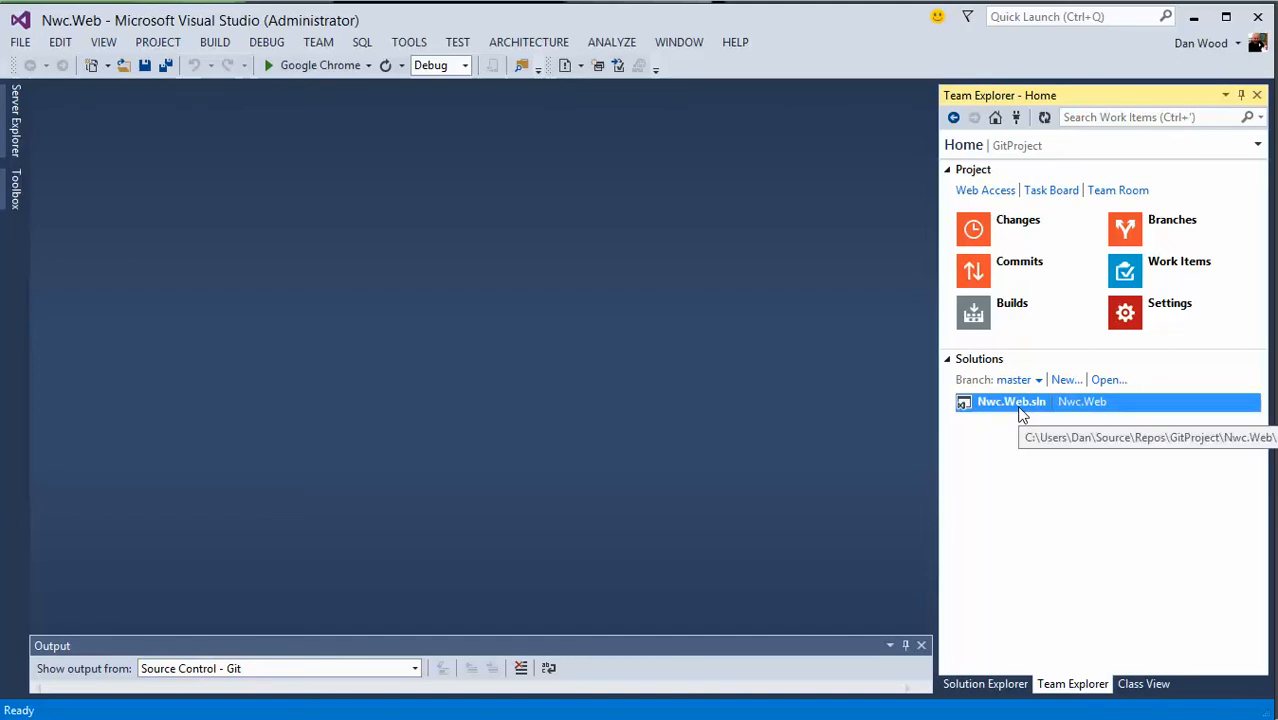
mouse_move(956, 670)
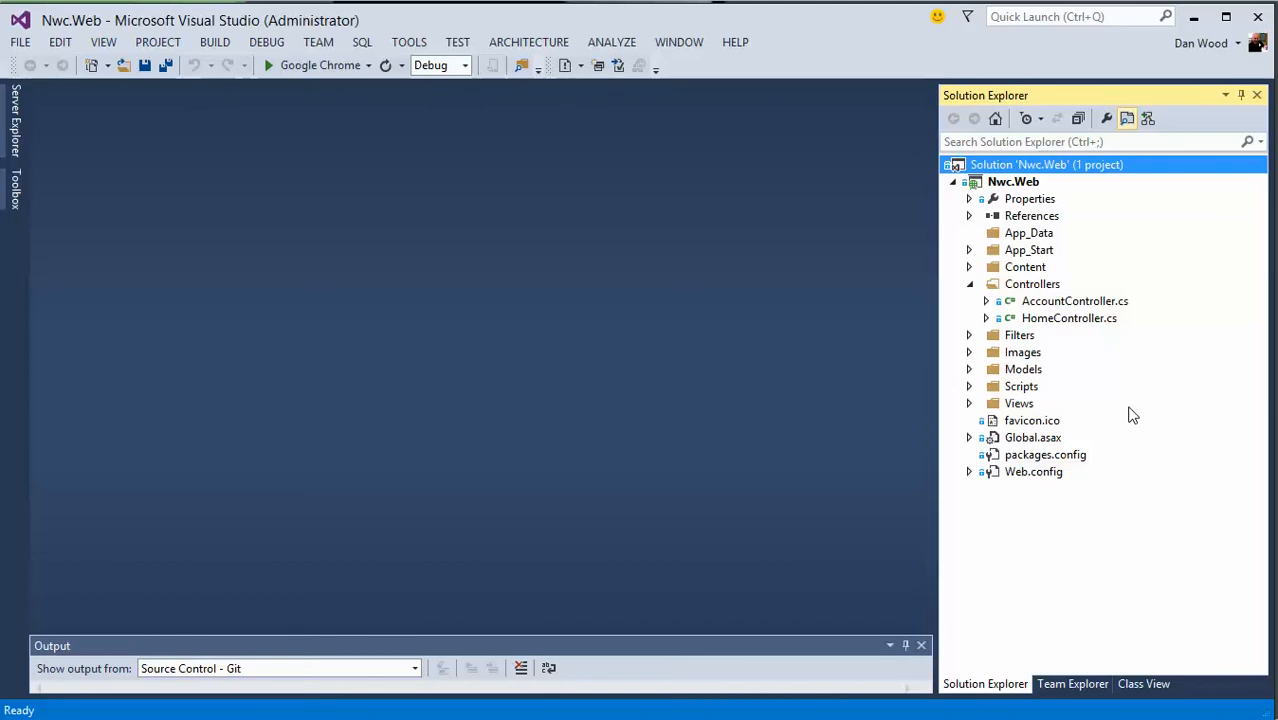
mouse_move(988, 420)
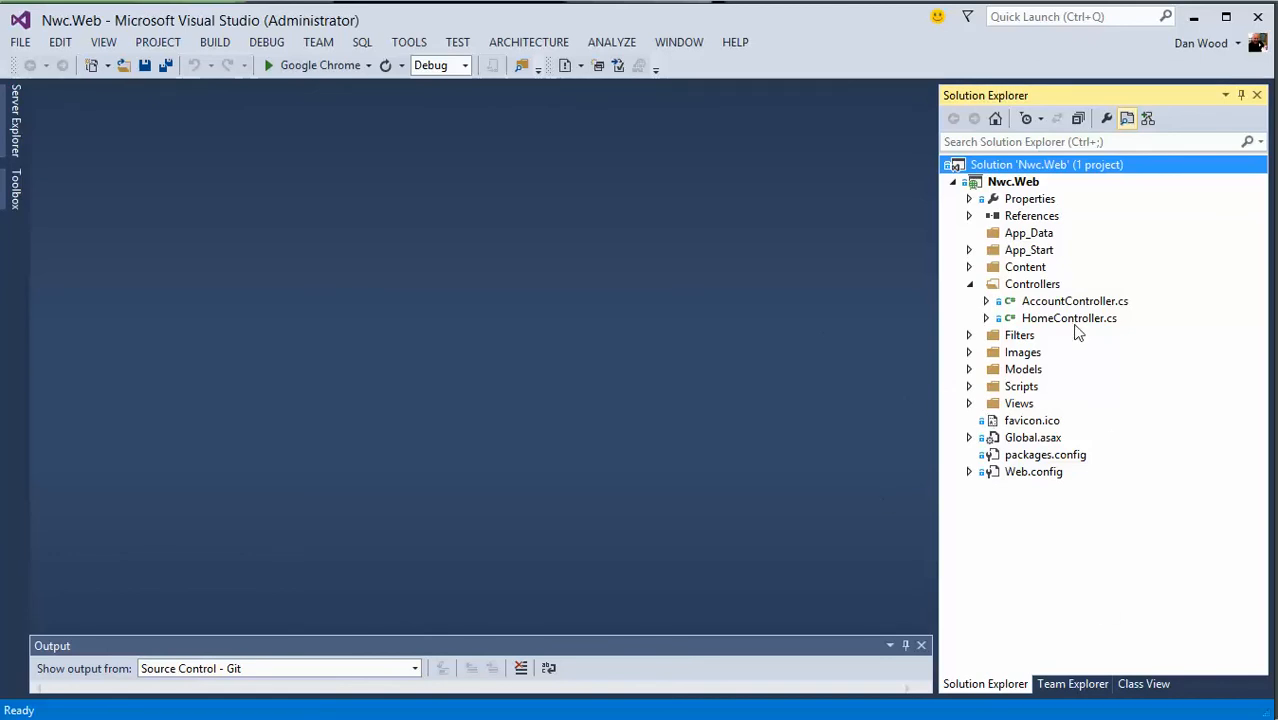
- Insert '//add random comment' below the using lines in HomeController.cs and save
double_click(1068, 316)
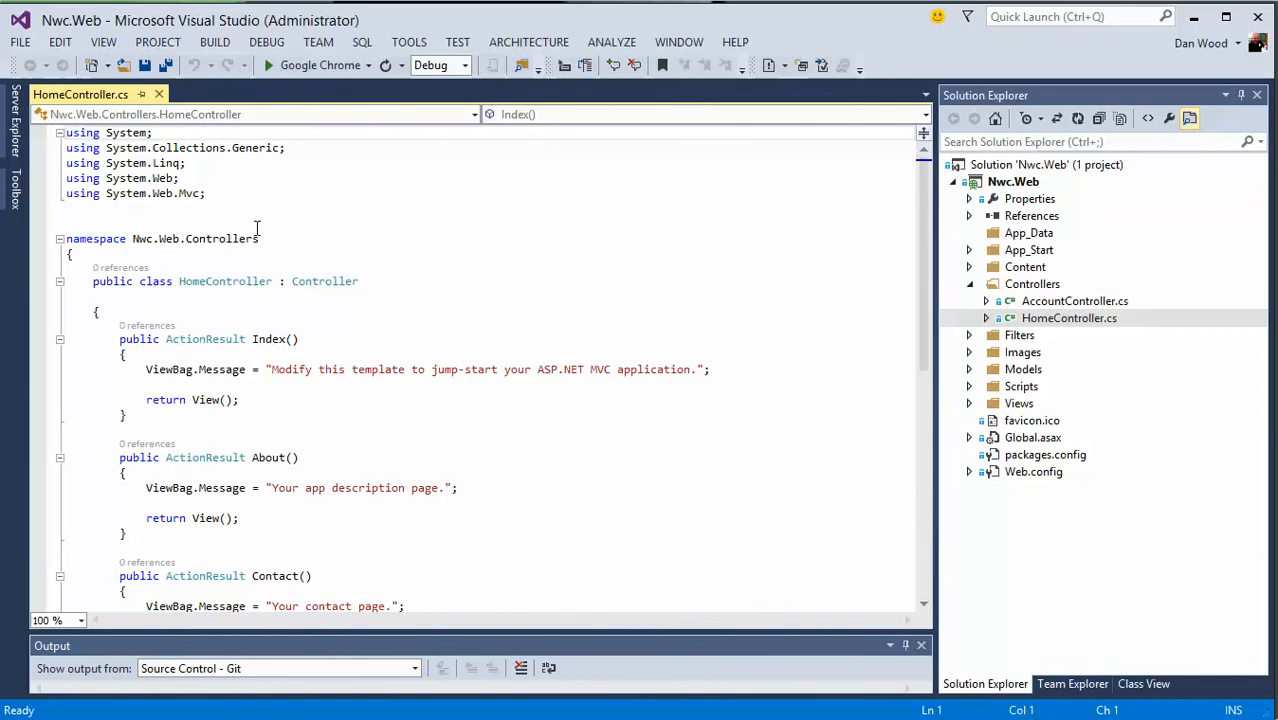
text(//)
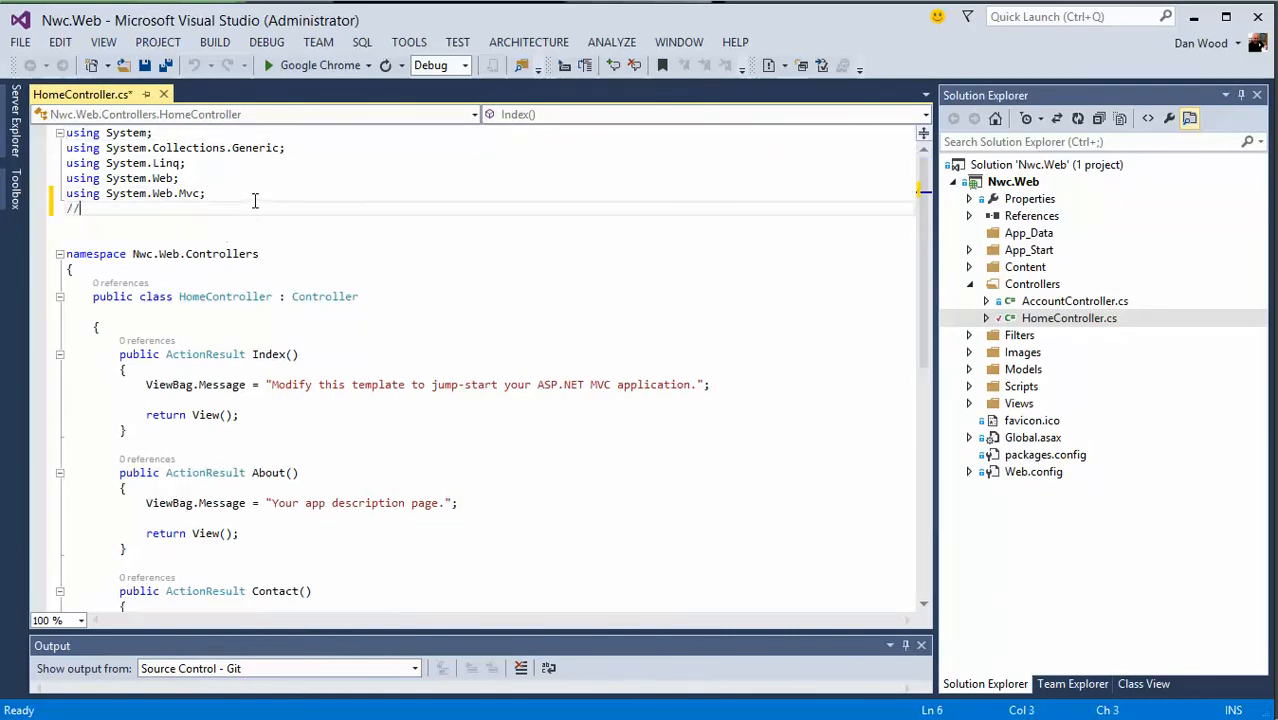
text(add random c)
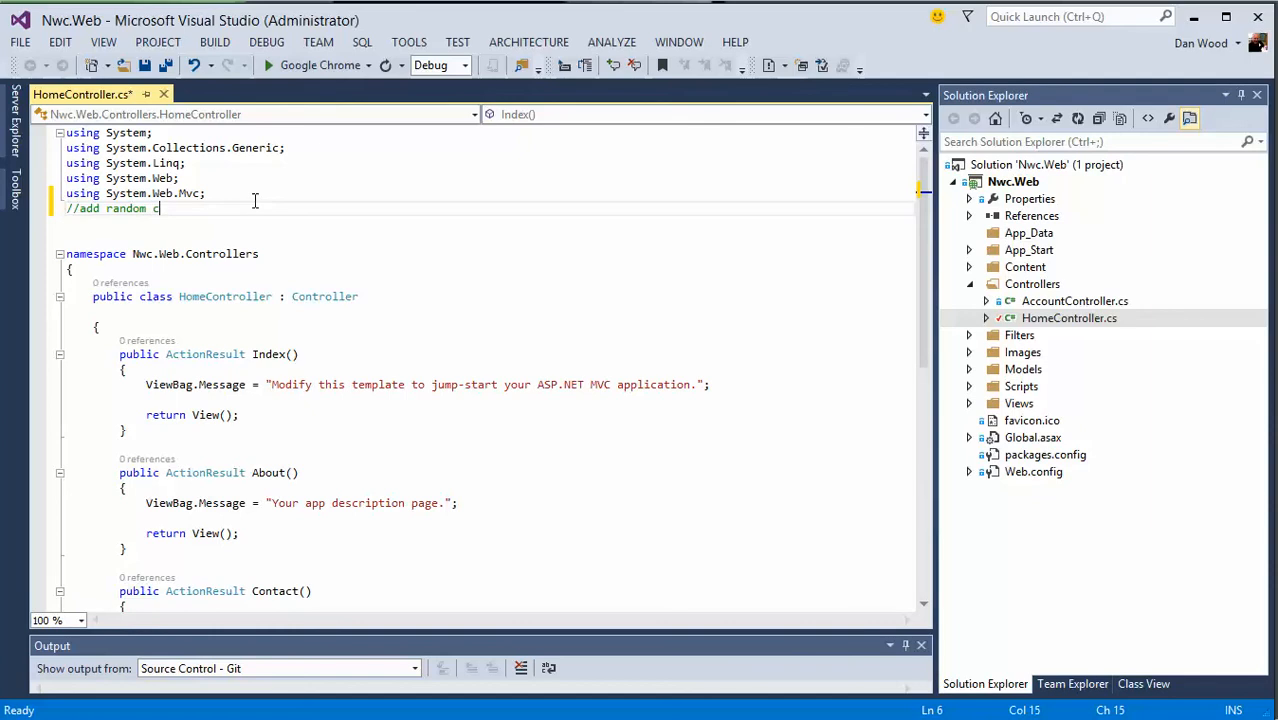
text(omment)
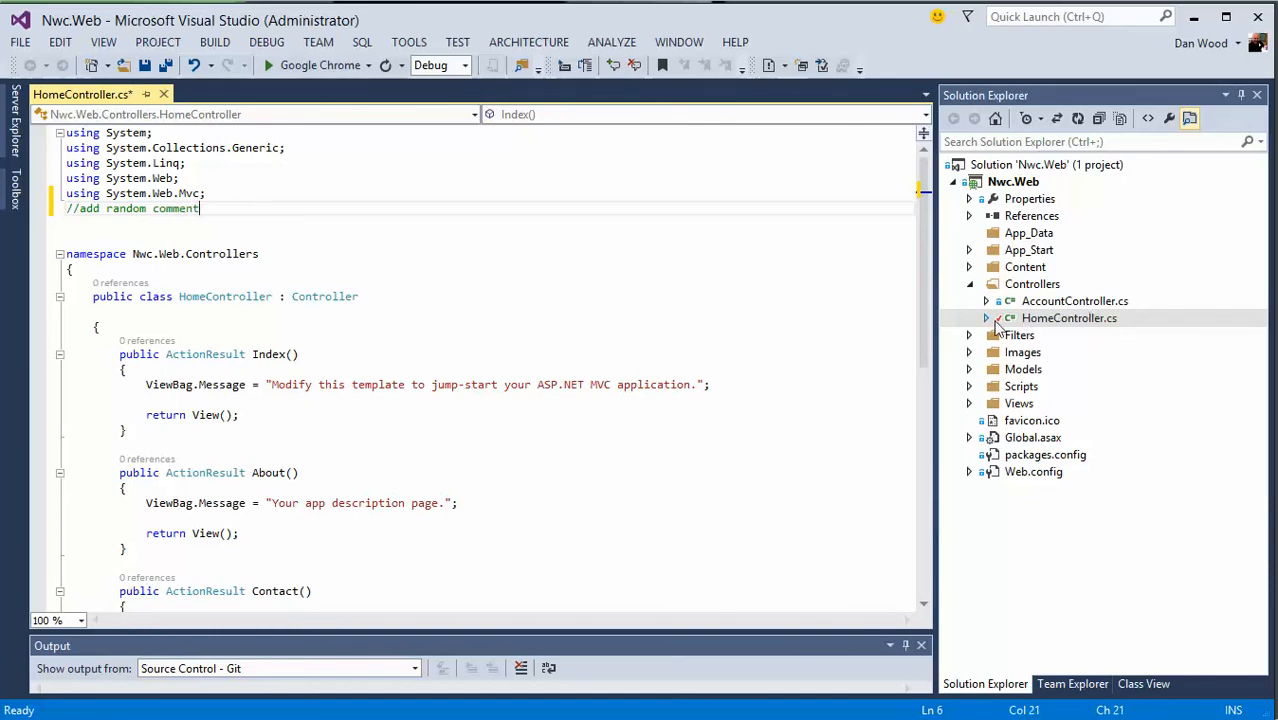
click(1068, 318)
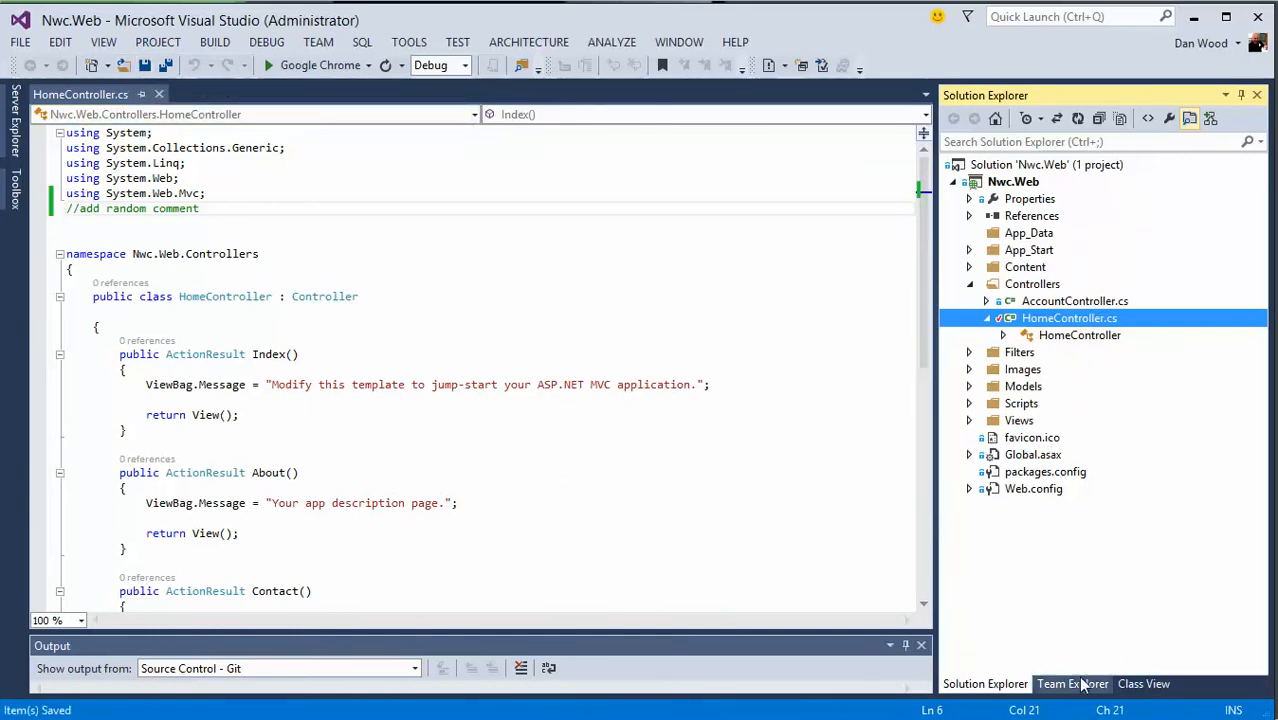
- Enter the commit message 'Add random comments' for the pending HomeController.cs change
click(1072, 684)
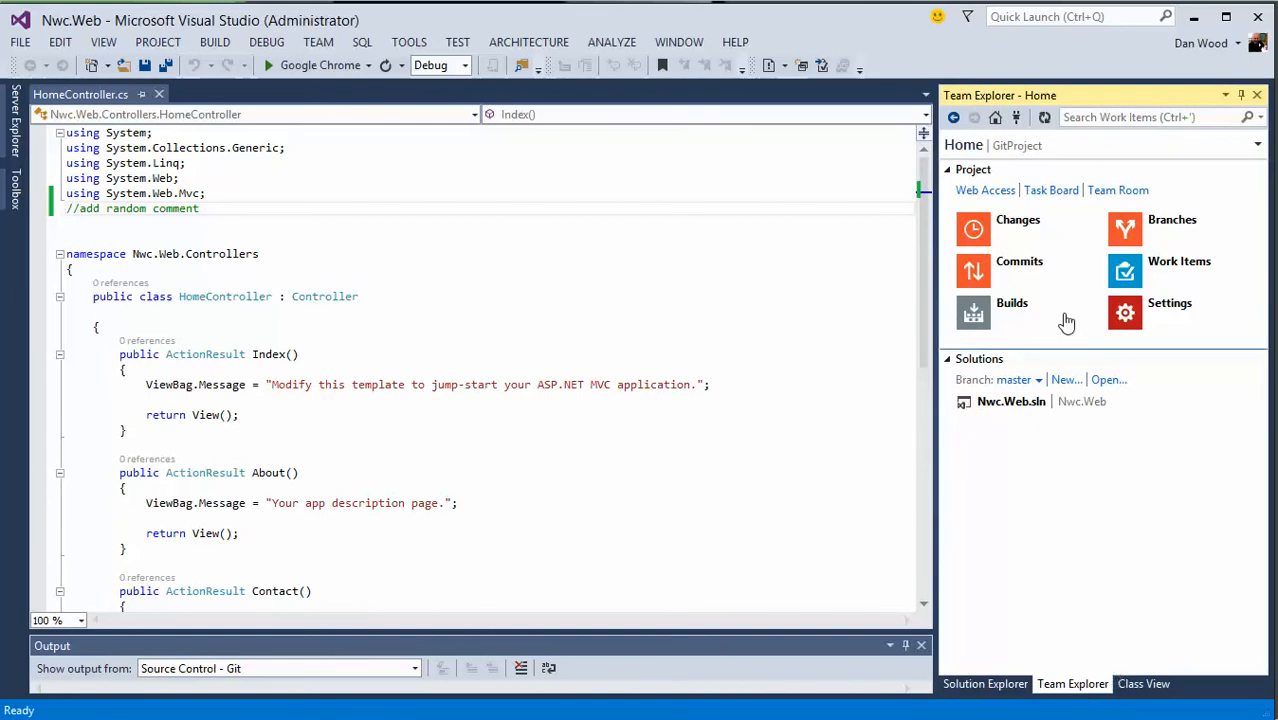
click(1018, 218)
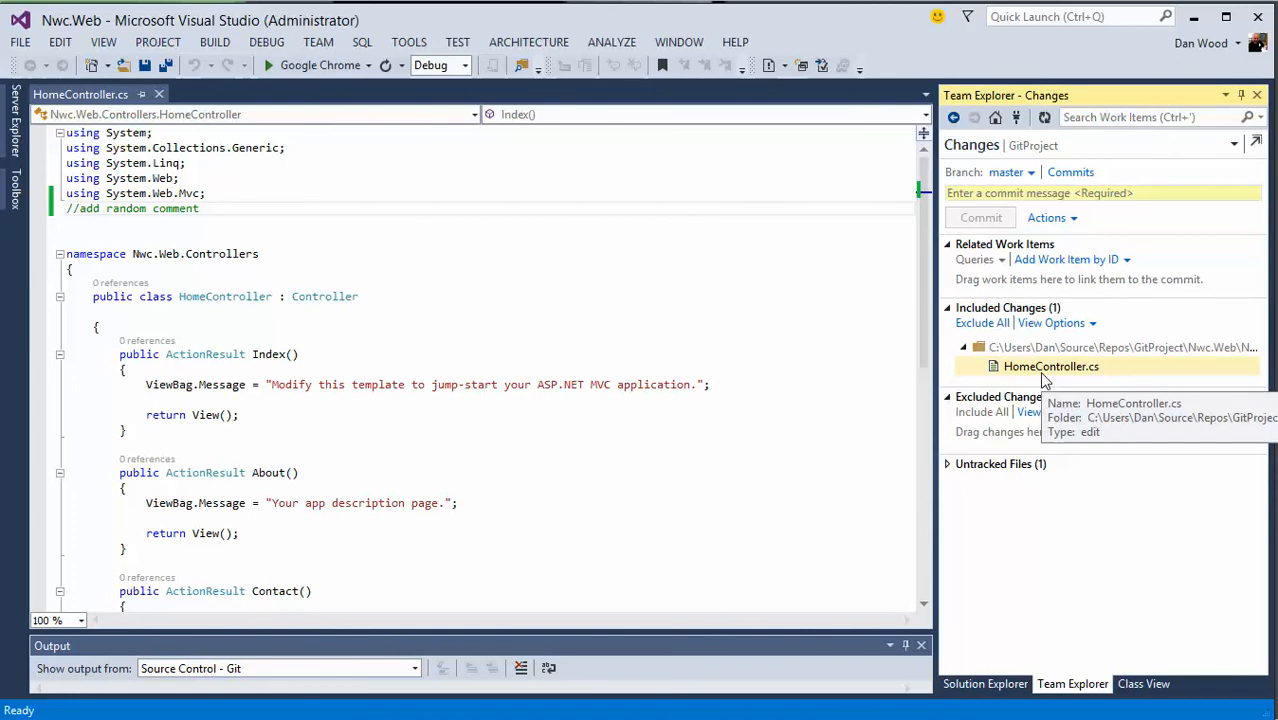
mouse_move(1100, 376)
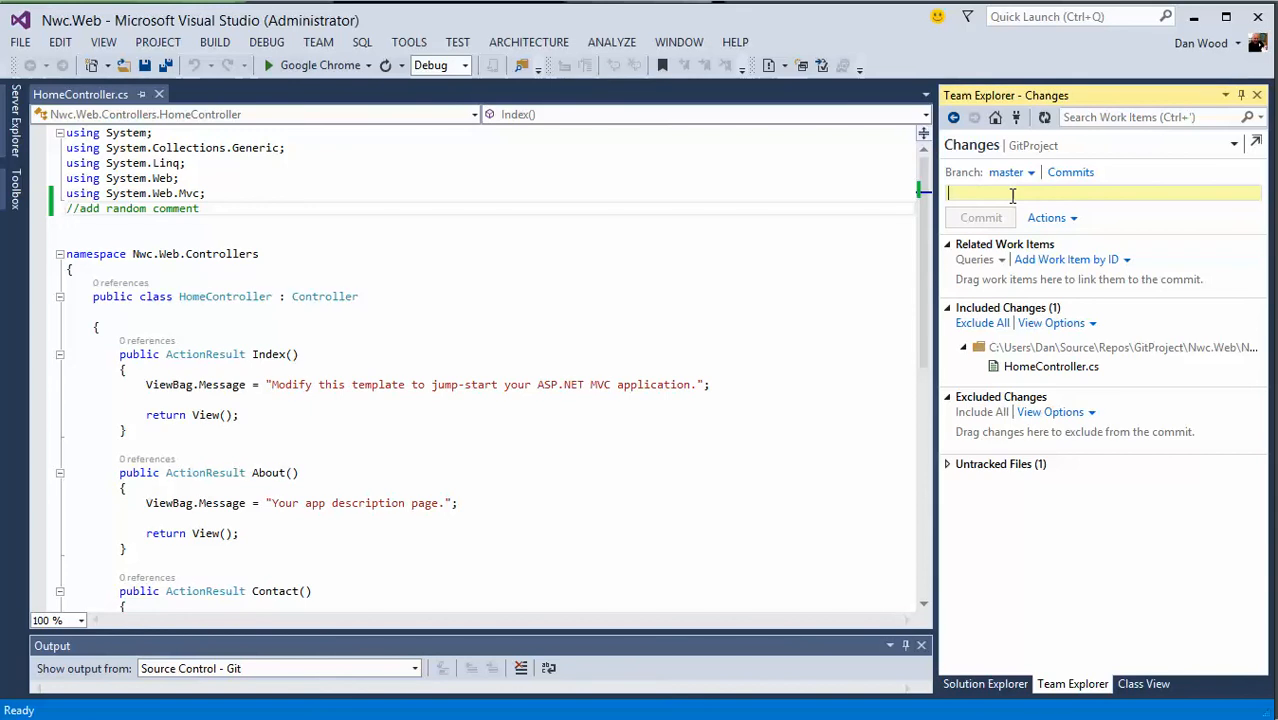
text(Add random comments)
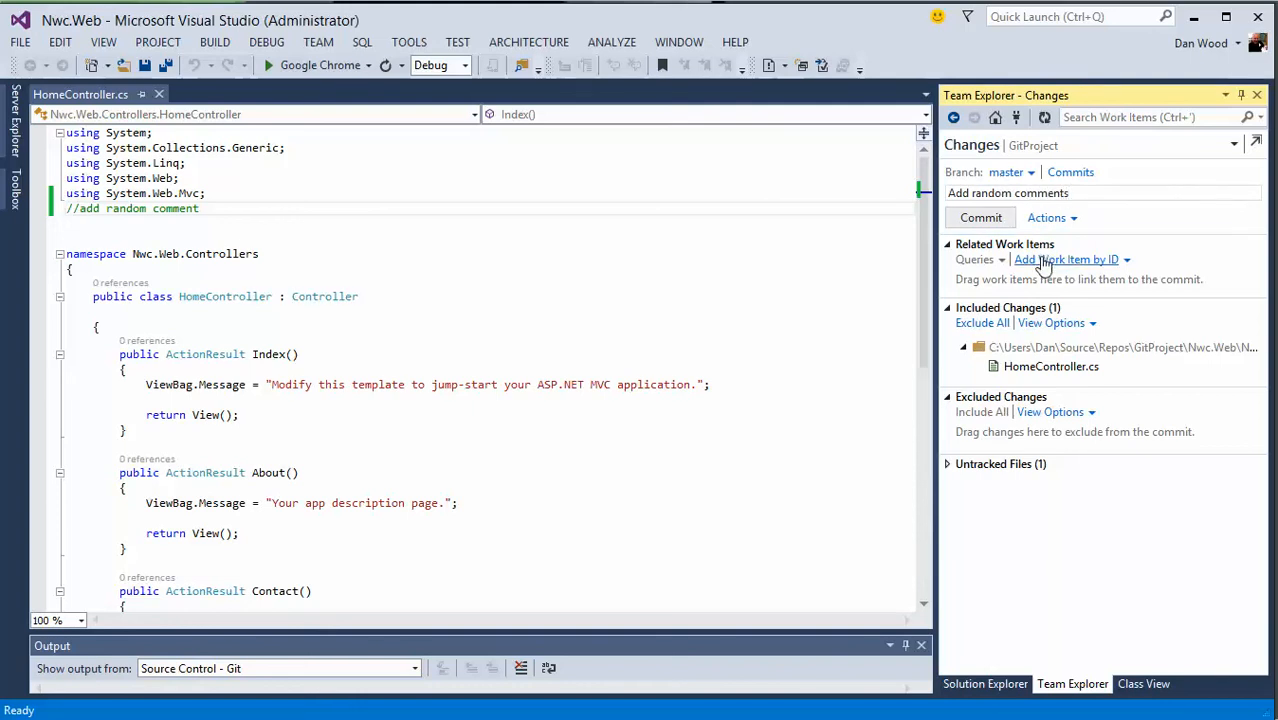
- Link work item 1390 by ID and commit the change to the local master branch
click(1064, 260)
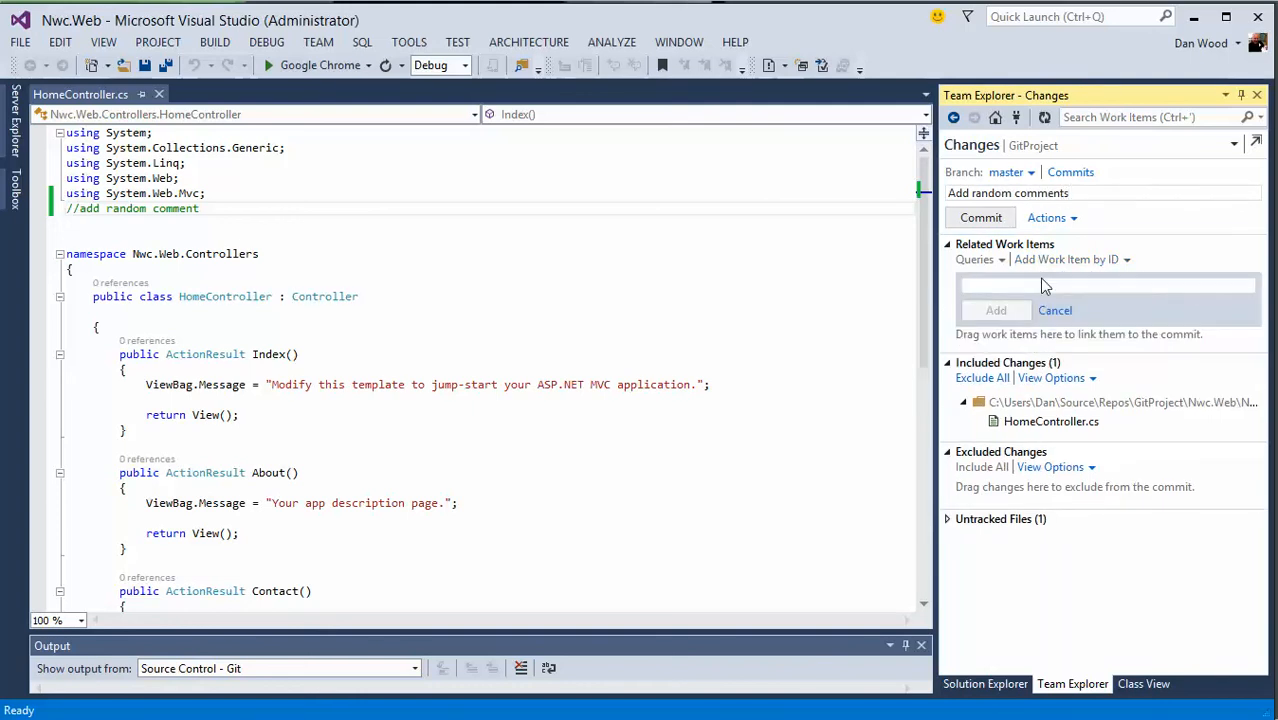
text(1390)
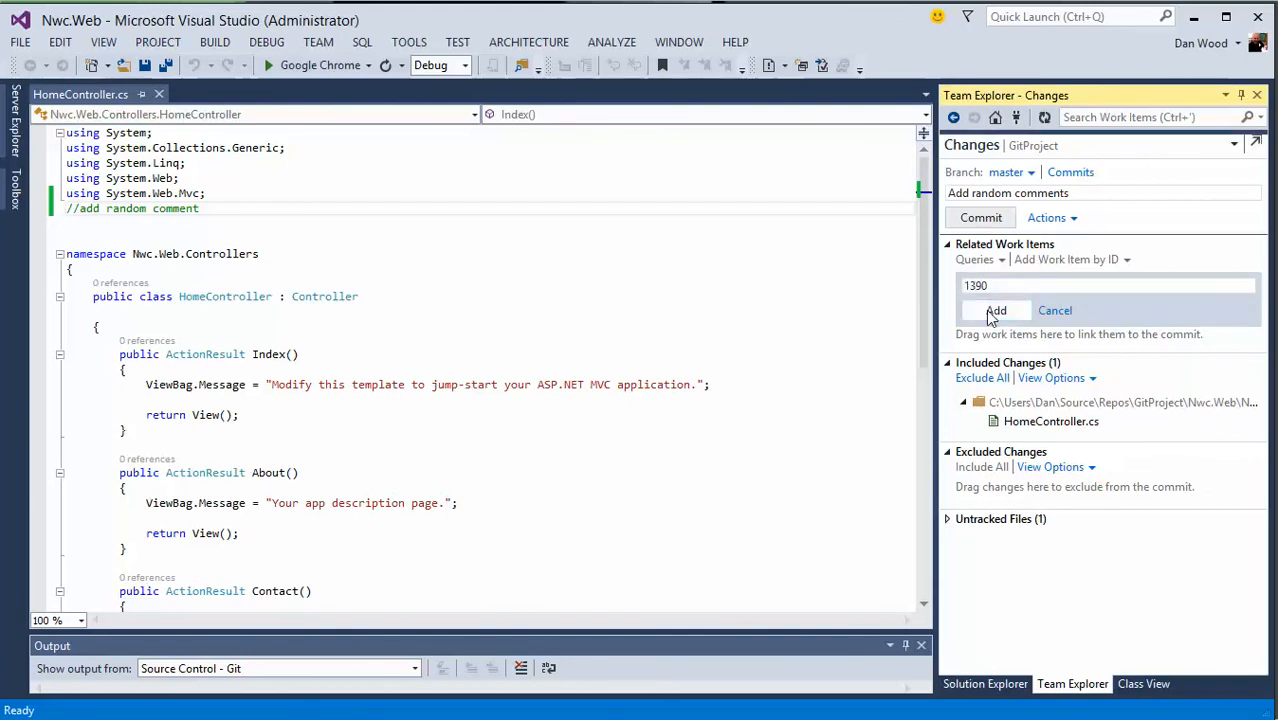
click(996, 310)
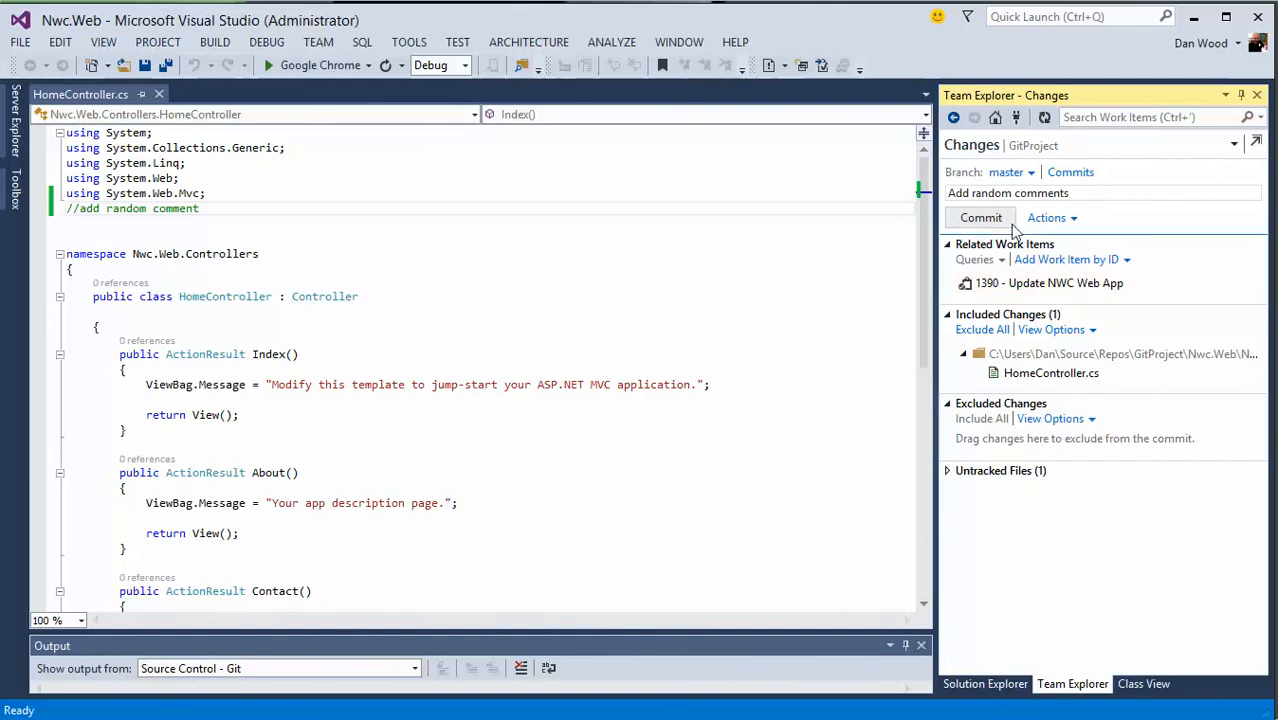
click(980, 216)
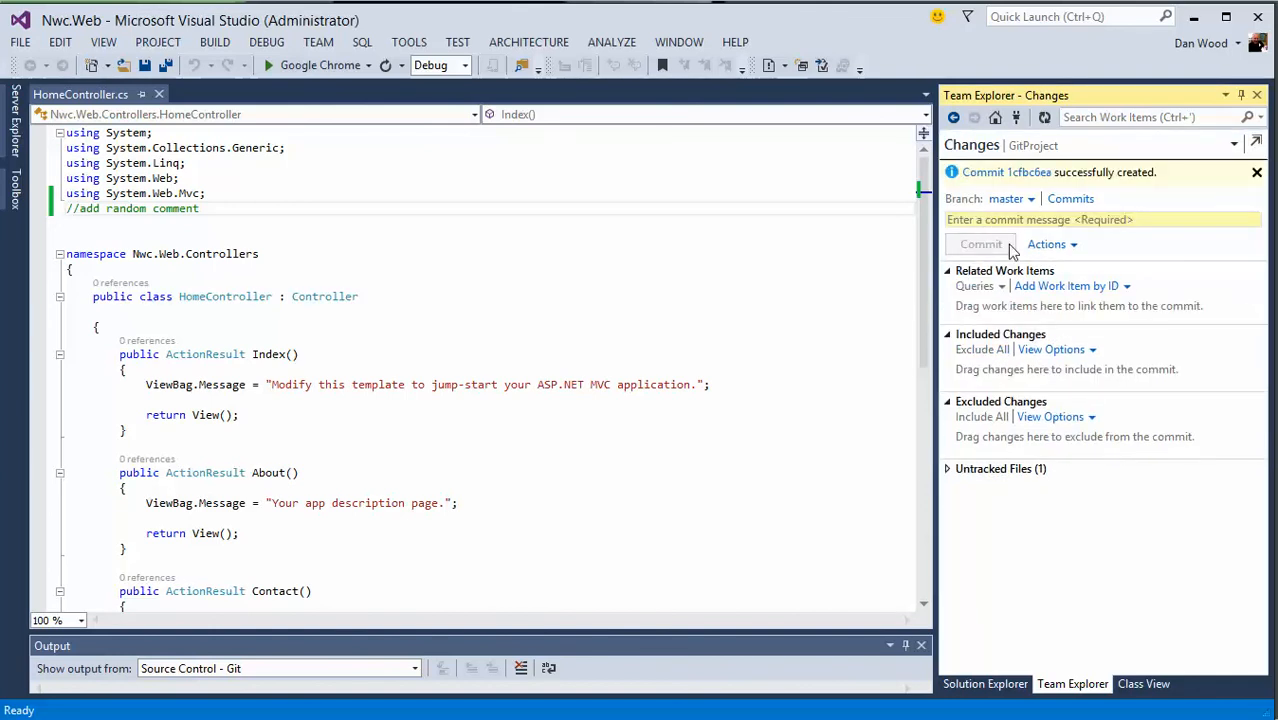
click(996, 116)
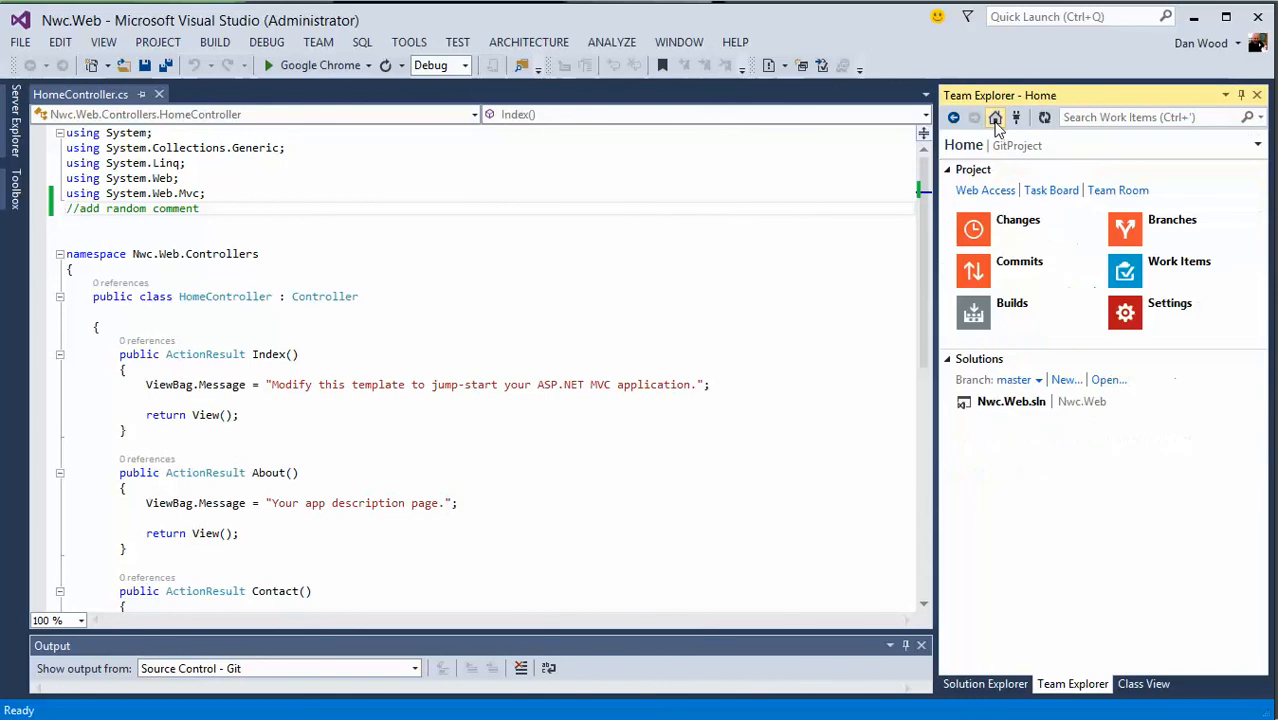
mouse_move(1020, 270)
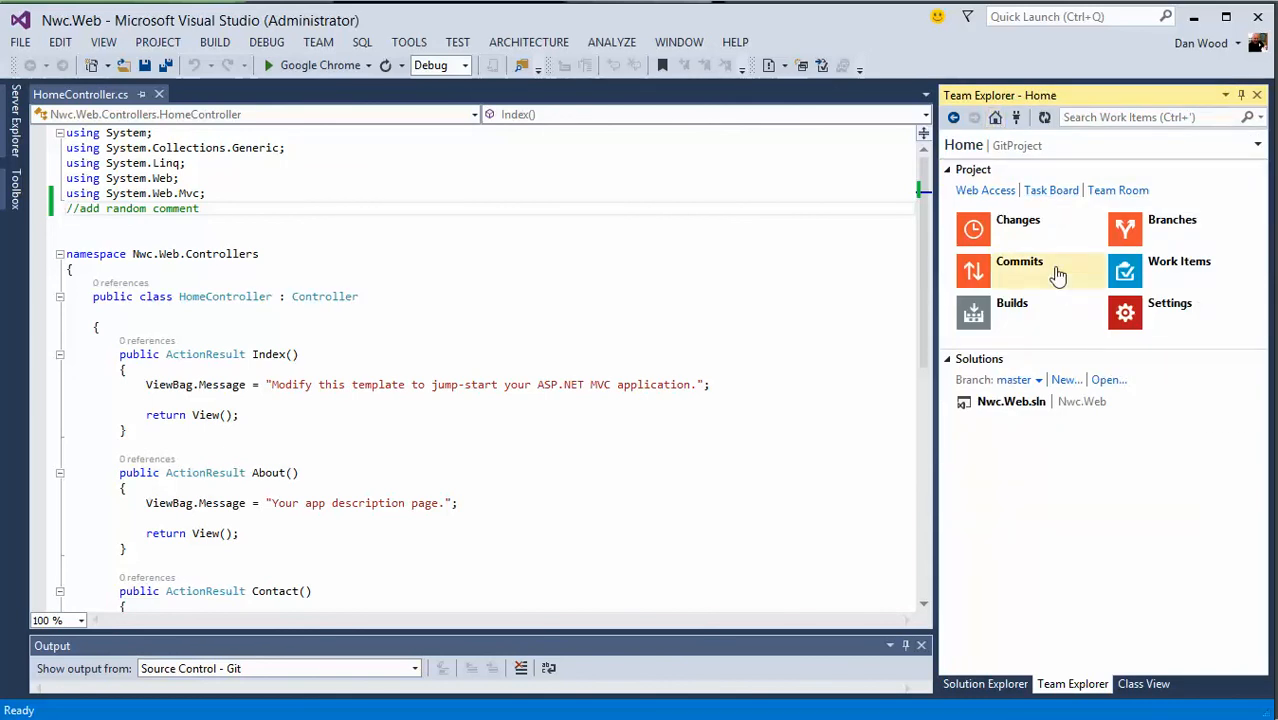
mouse_move(1018, 220)
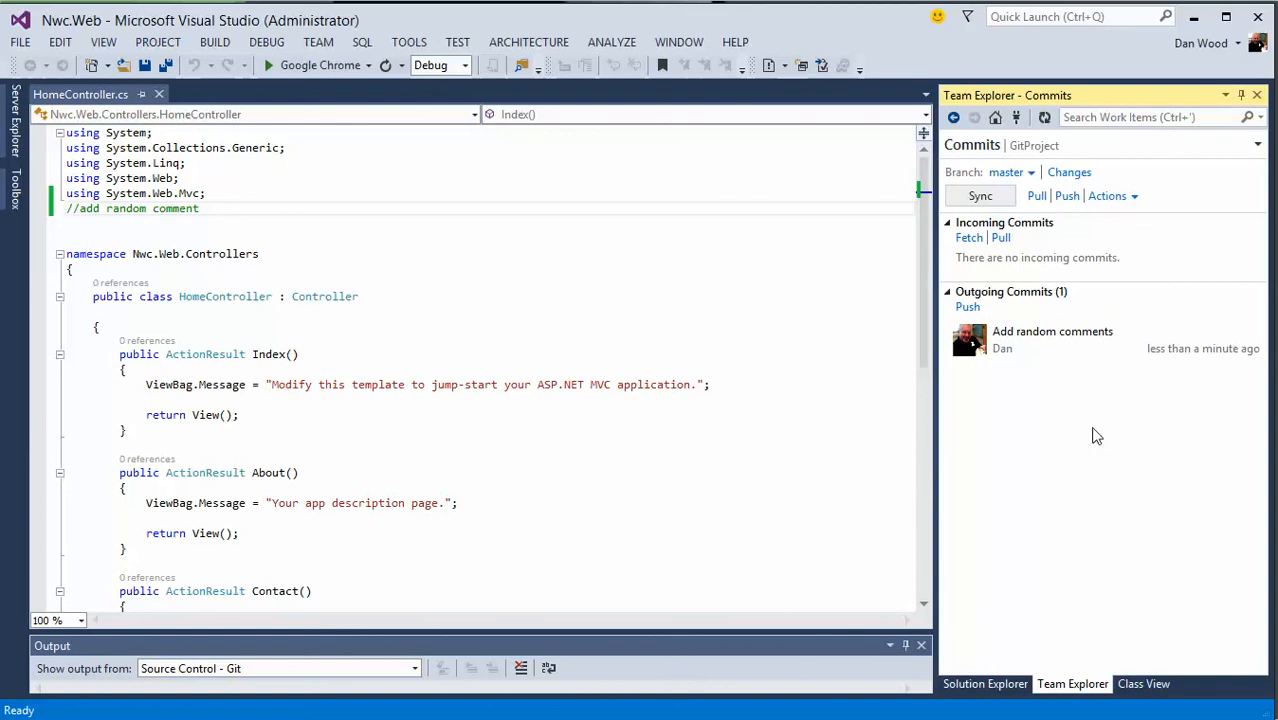
mouse_move(1064, 328)
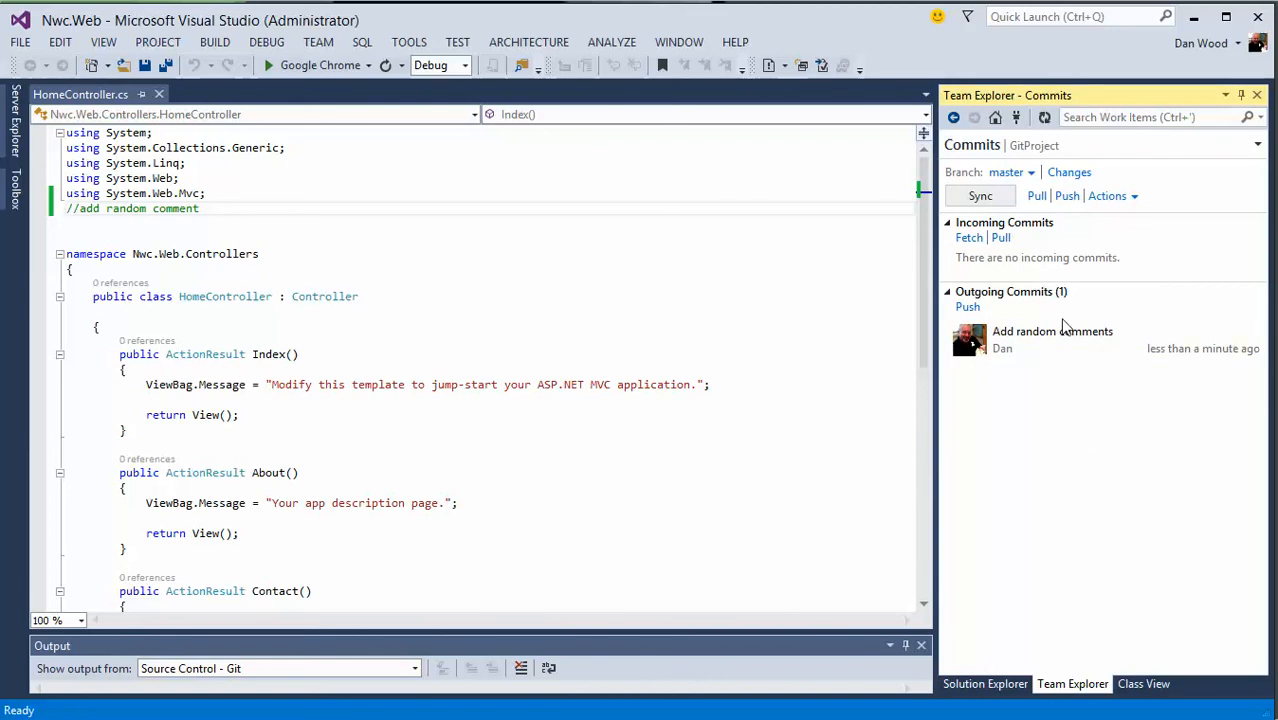
mouse_move(1024, 418)
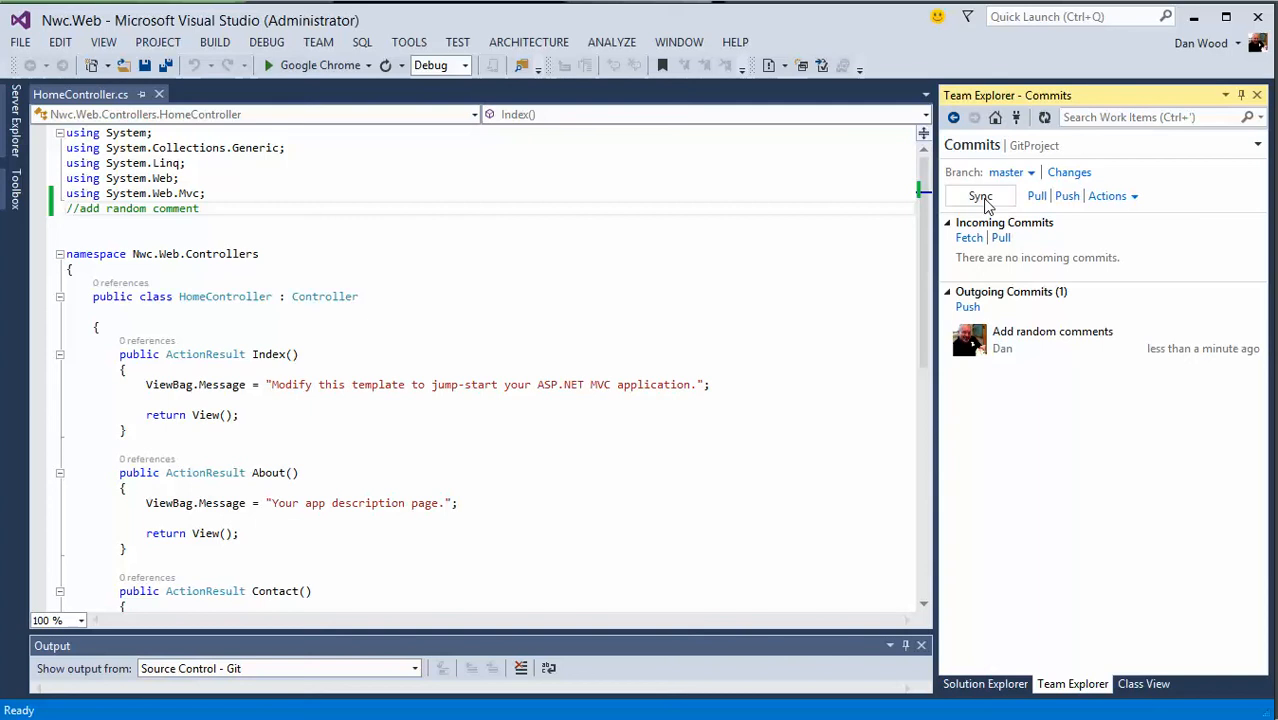
- Push the outgoing 'Add random comments' commit to the server via Sync
click(980, 196)
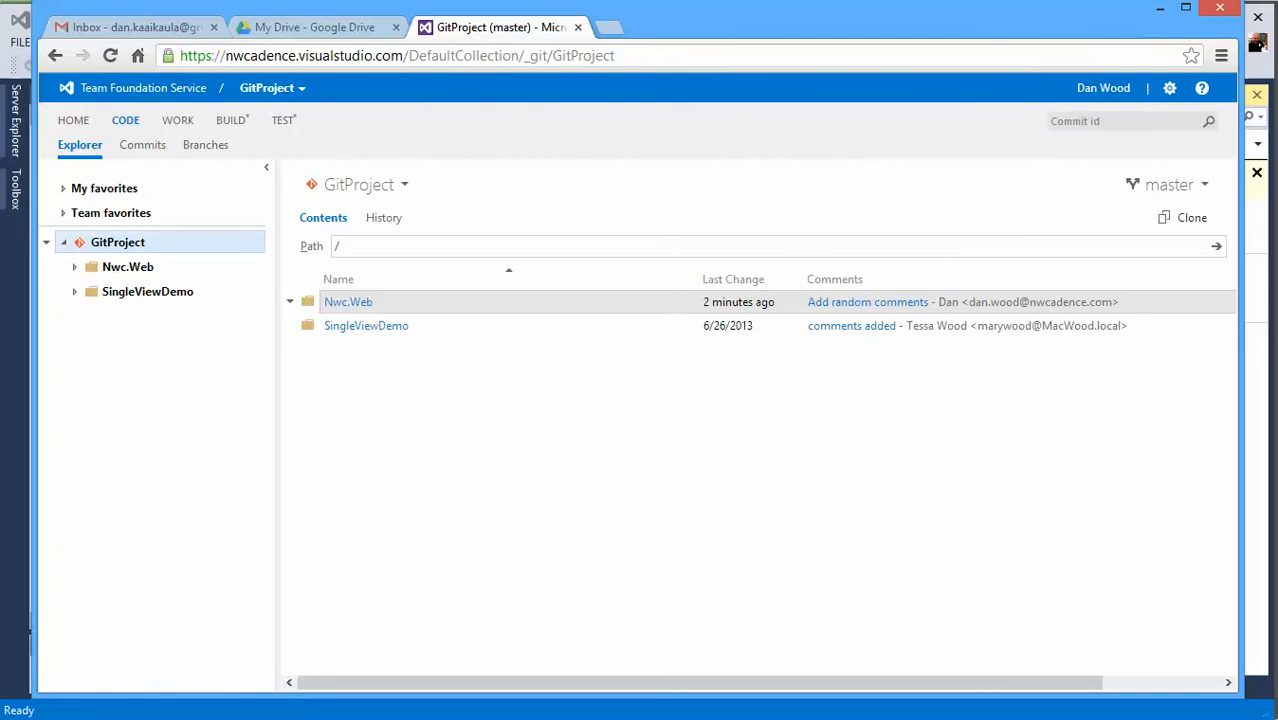
mouse_move(856, 370)
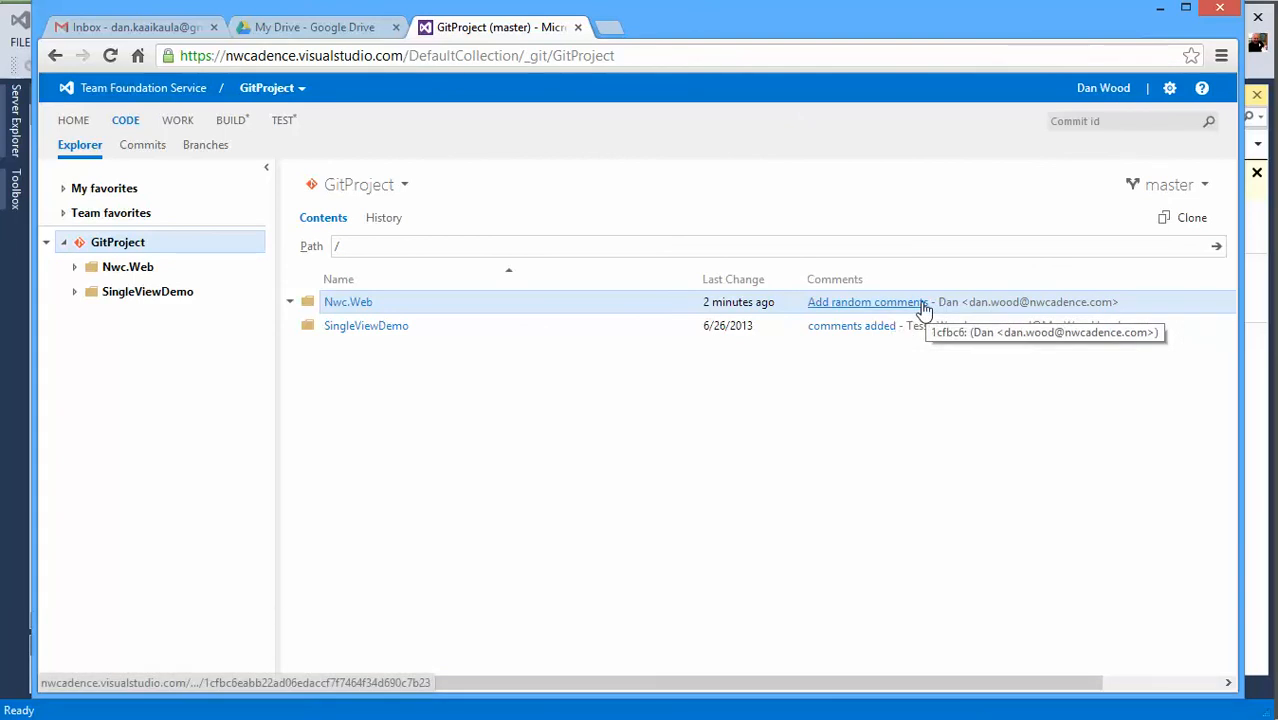
- View the 'Add random comments' commit with linked Task 1390 and the HomeController.cs diff
click(866, 300)
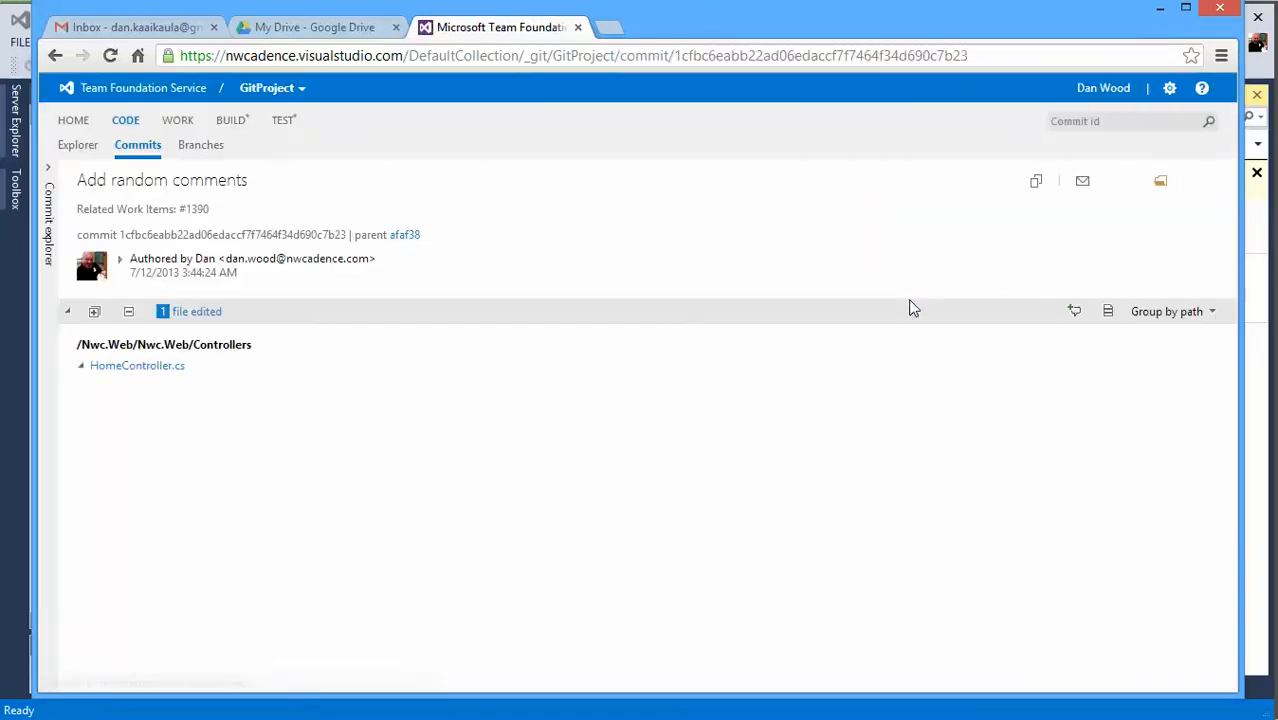
click(136, 364)
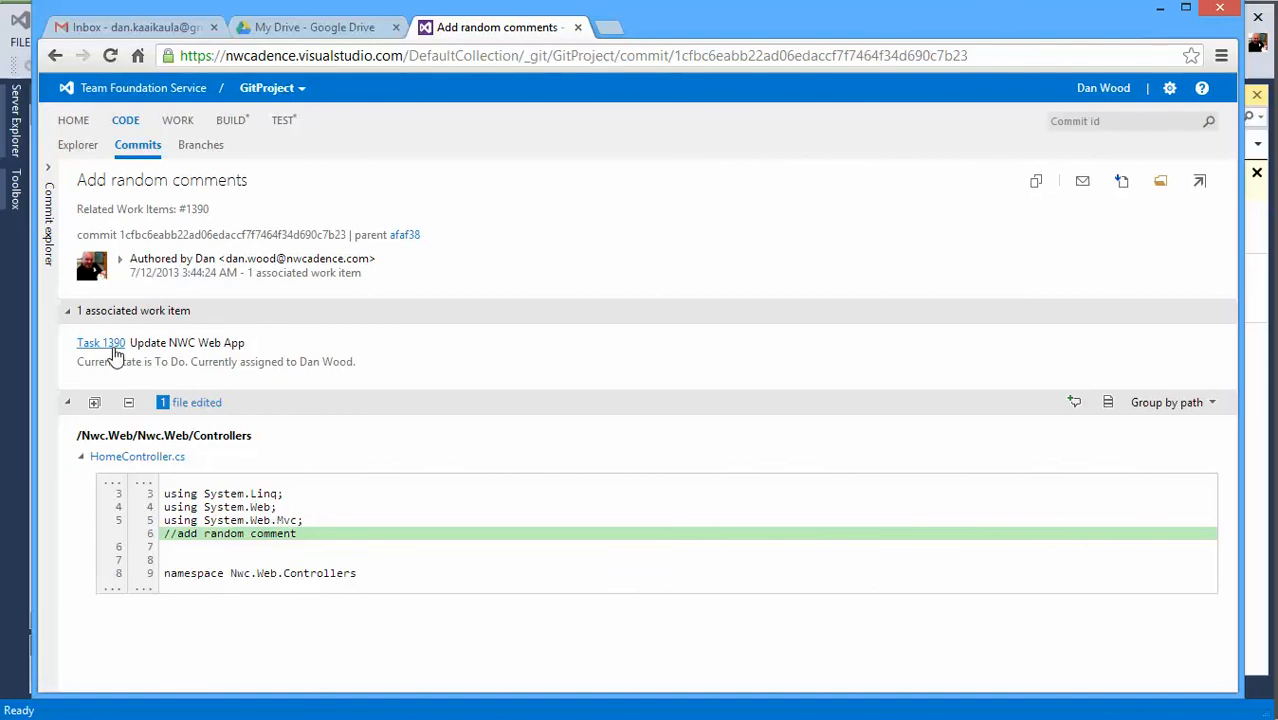
mouse_move(350, 480)
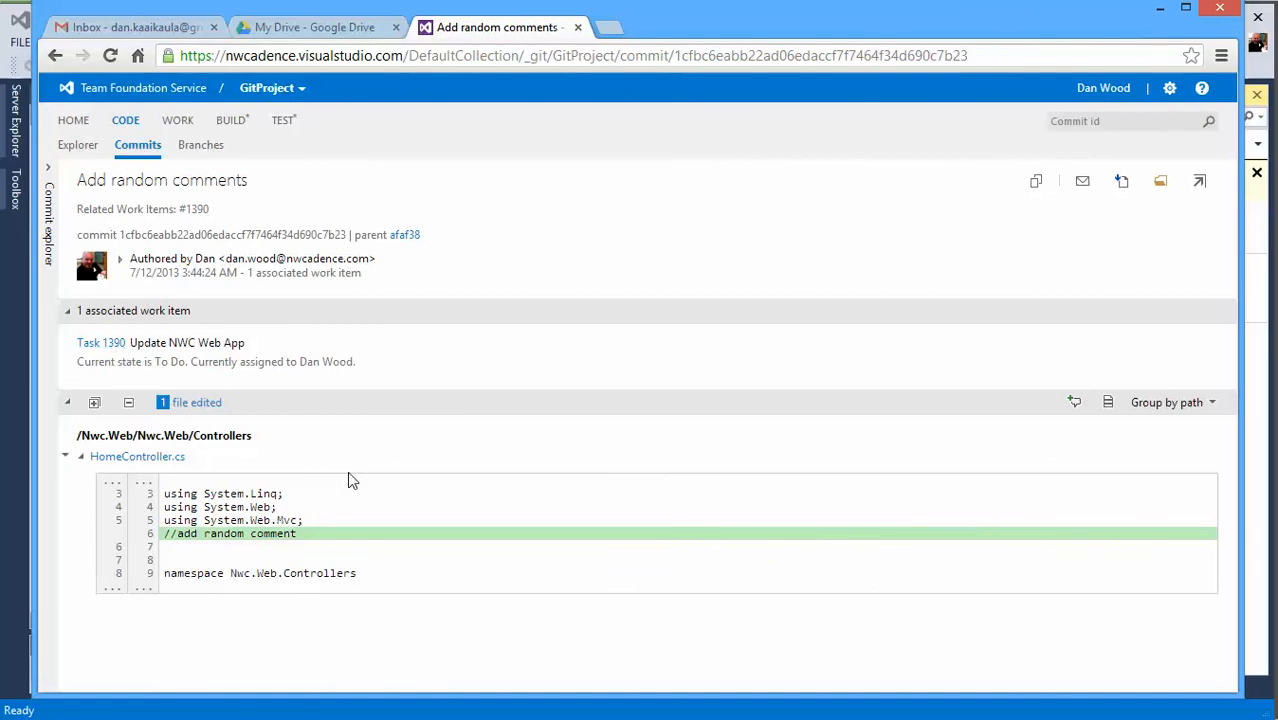